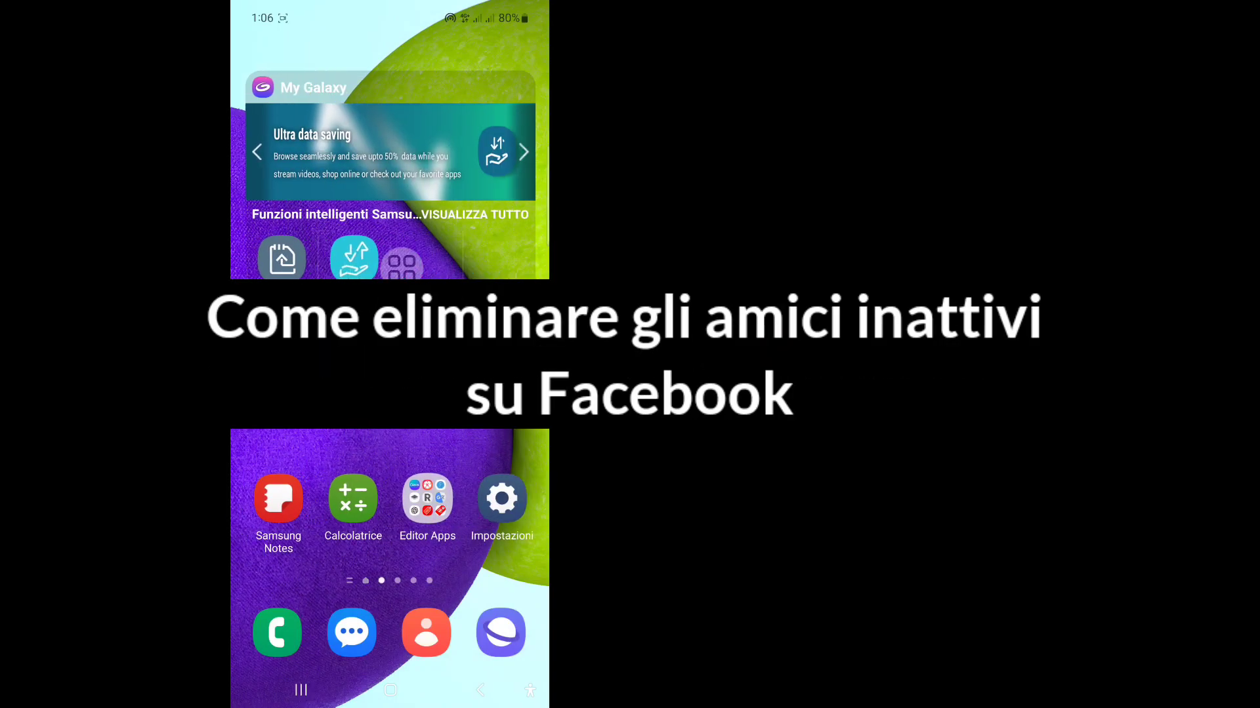
Step: Swipe to the home screen page that holds the Facebook icon
scroll("left", 3)
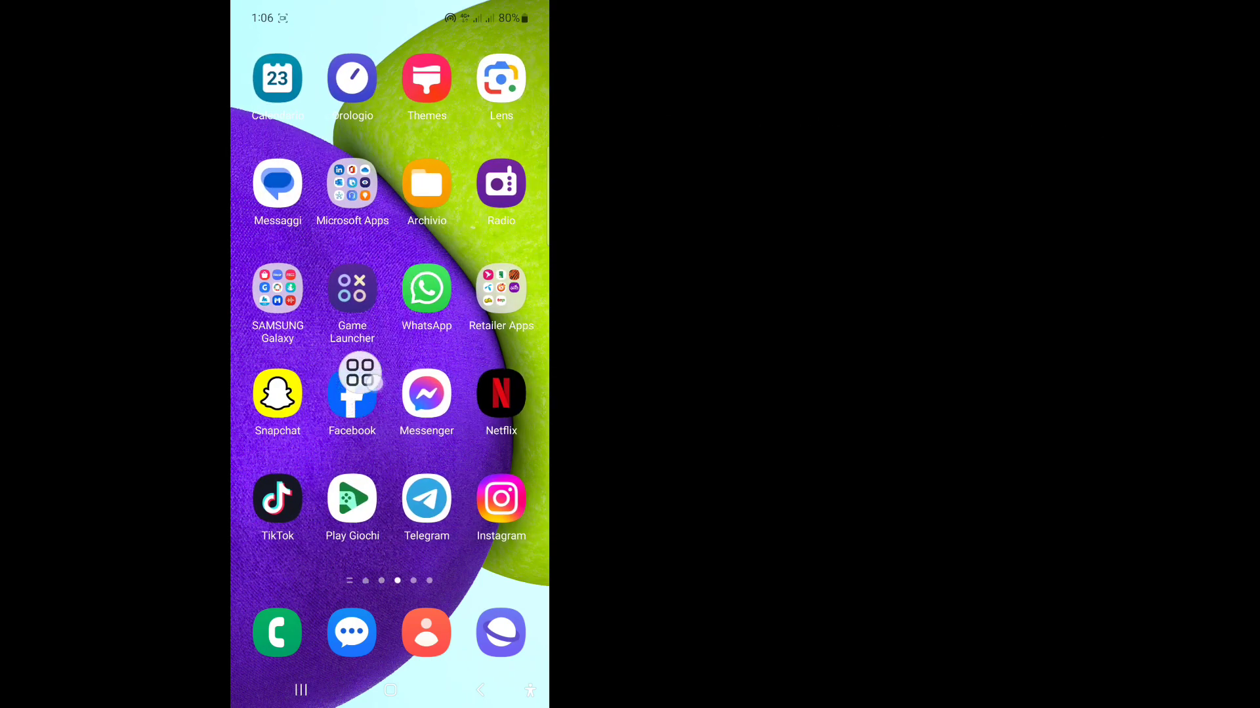
Step: Launch Facebook and reach Impostazioni del profilo from your own profile
left_click(351, 392)
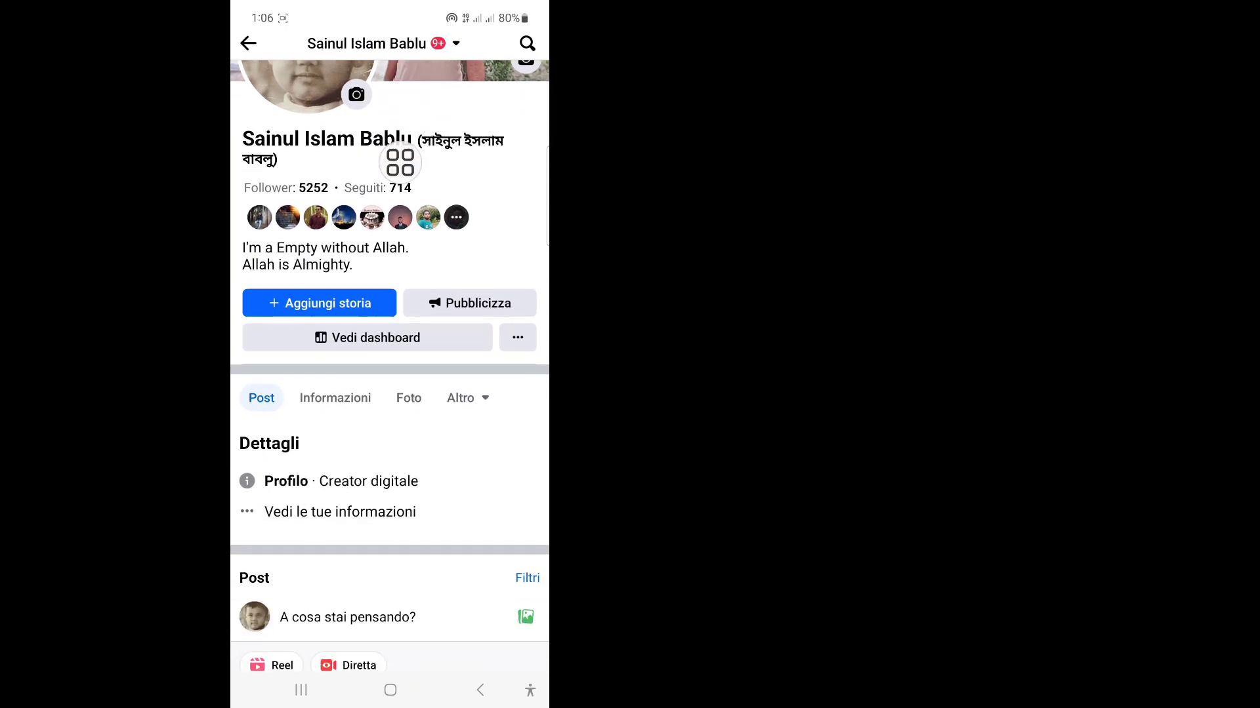
scroll("down", 3)
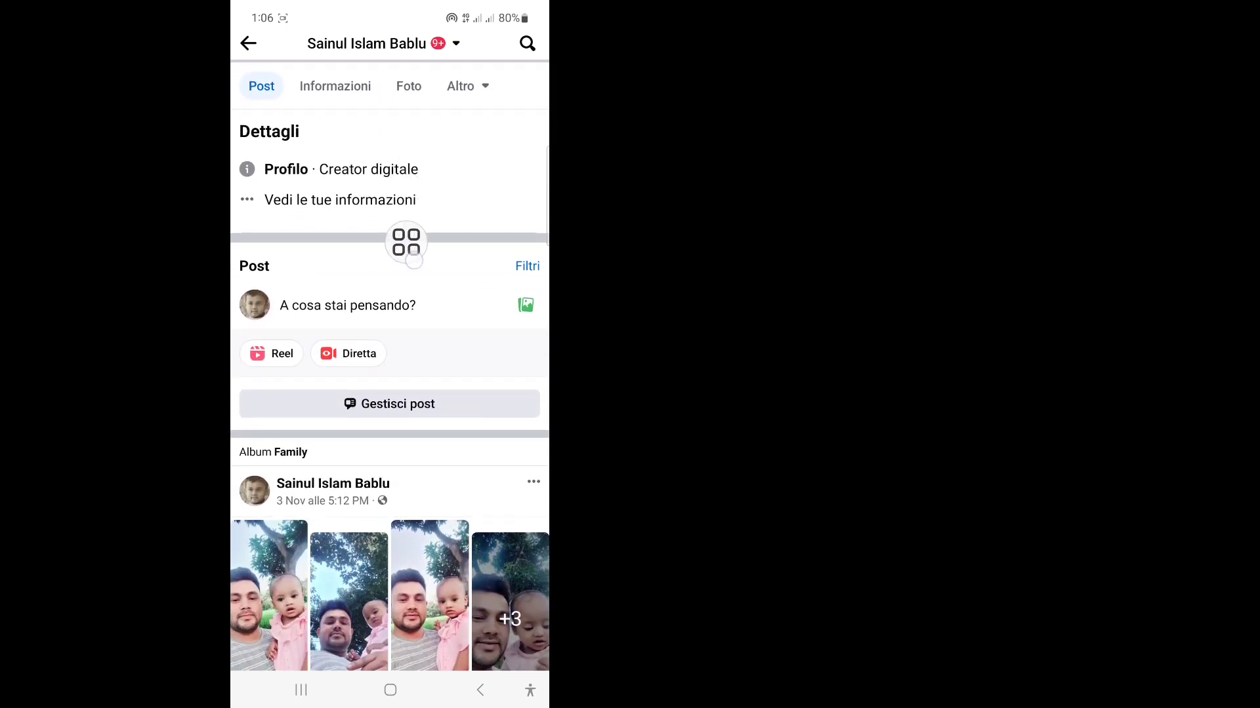
scroll("up", 3)
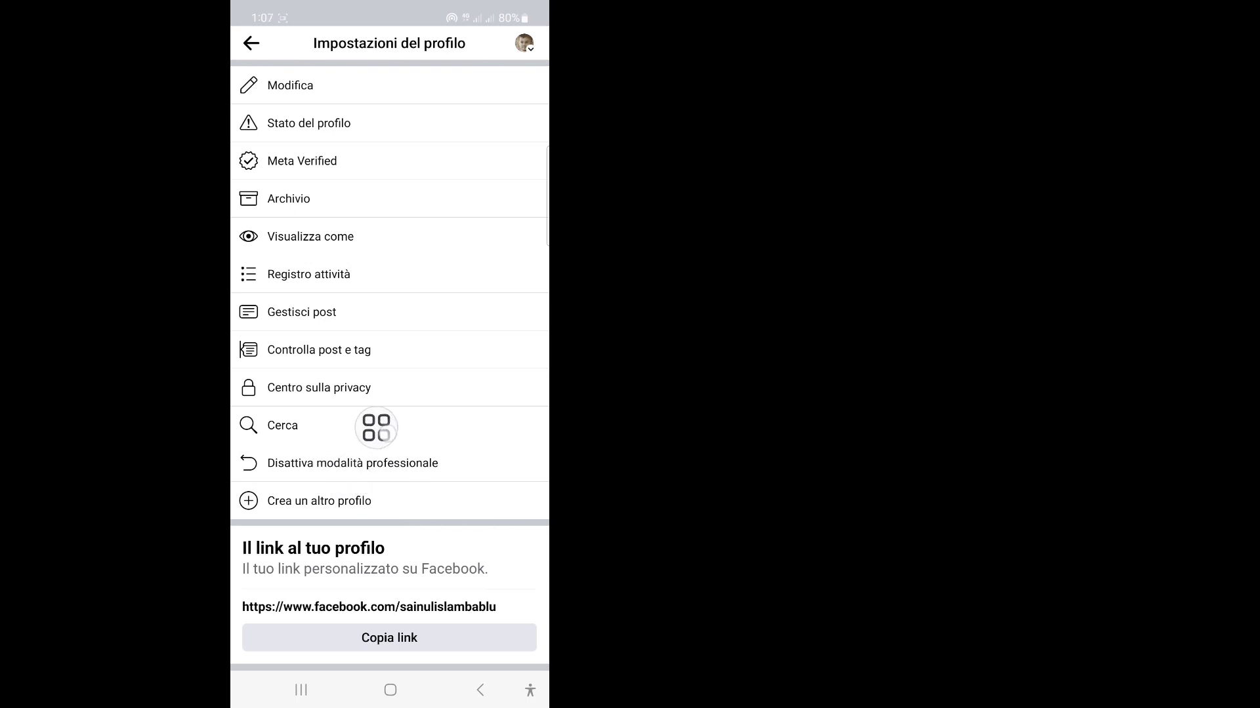
Step: Deactivate modalità professionale via Continua and Disattiva, returning to the personal profile
left_click(352, 463)
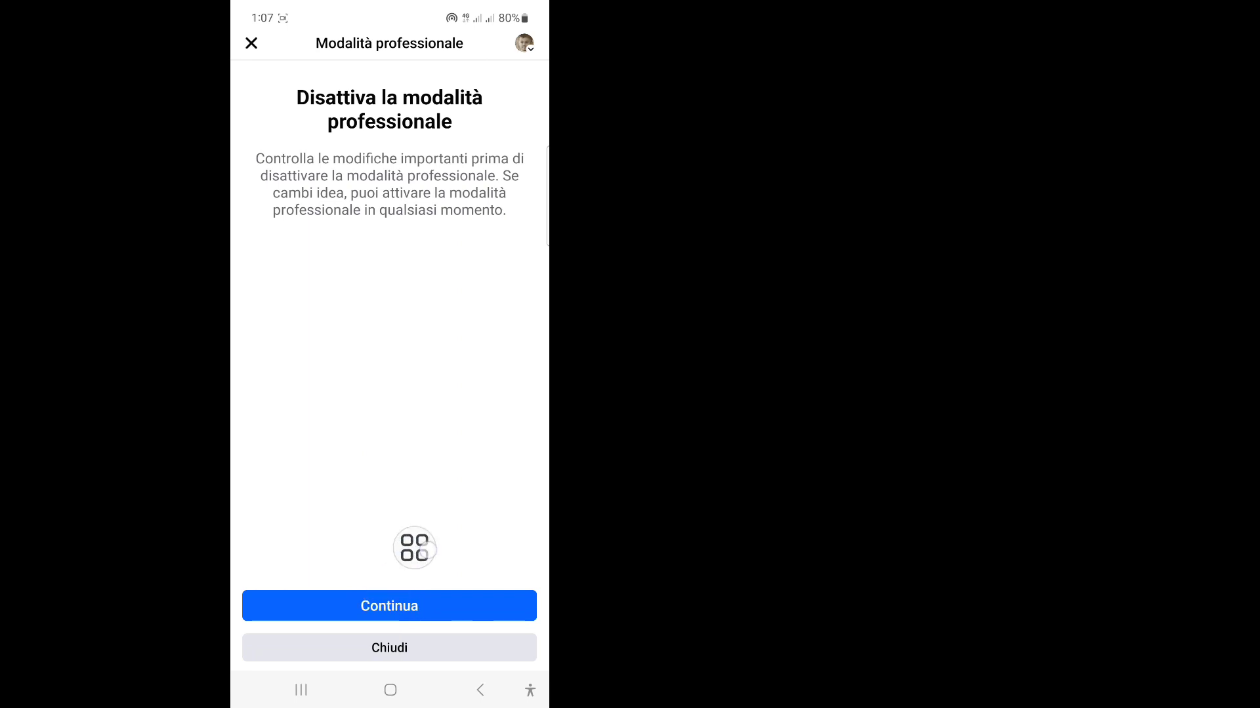
left_click(388, 606)
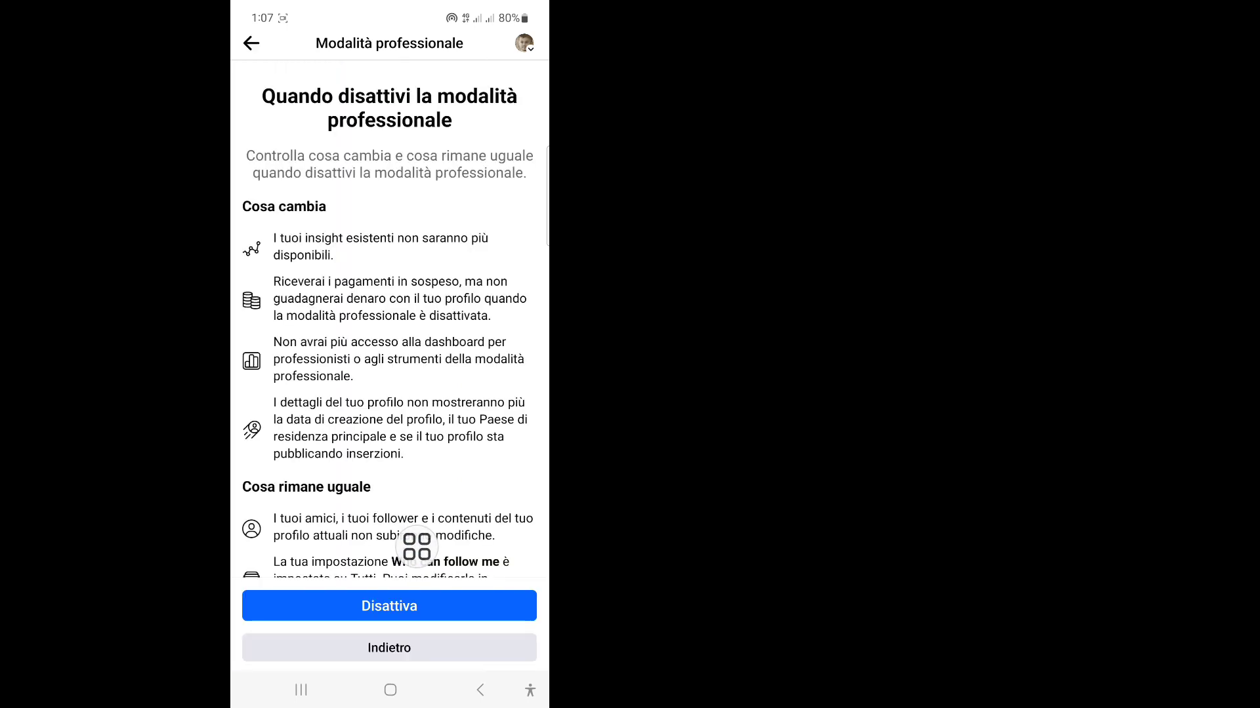
left_click(389, 607)
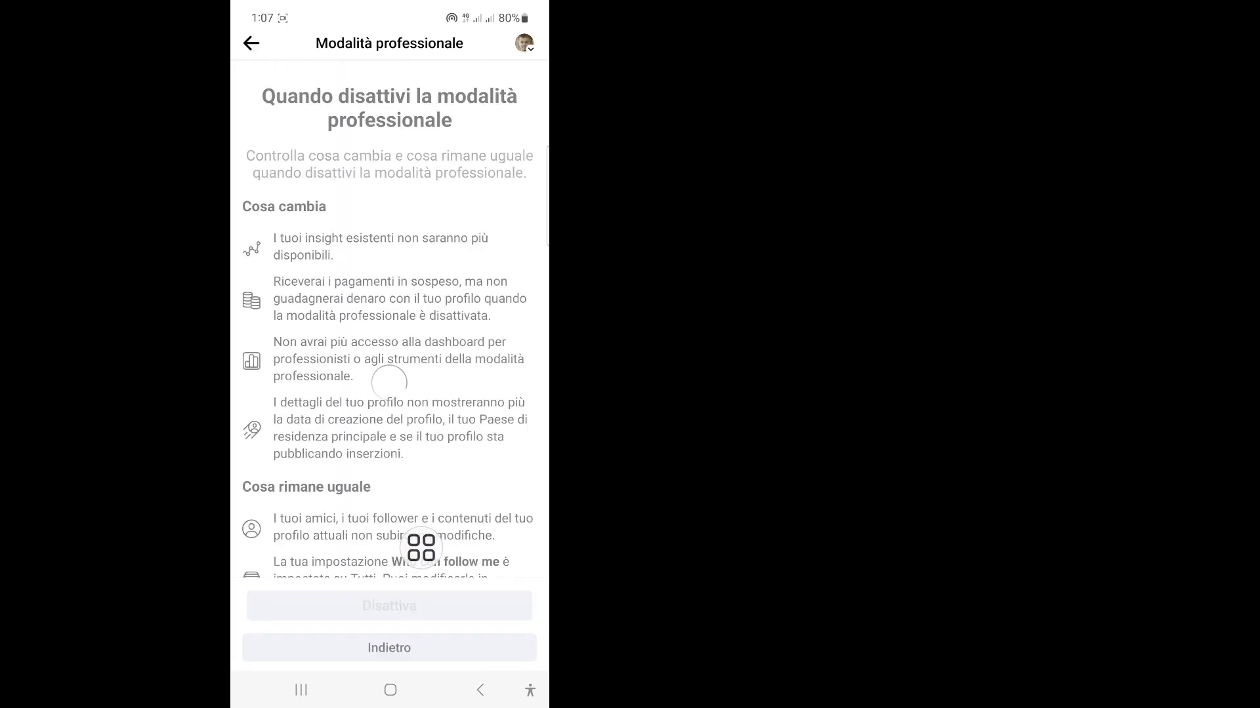
left_click(388, 606)
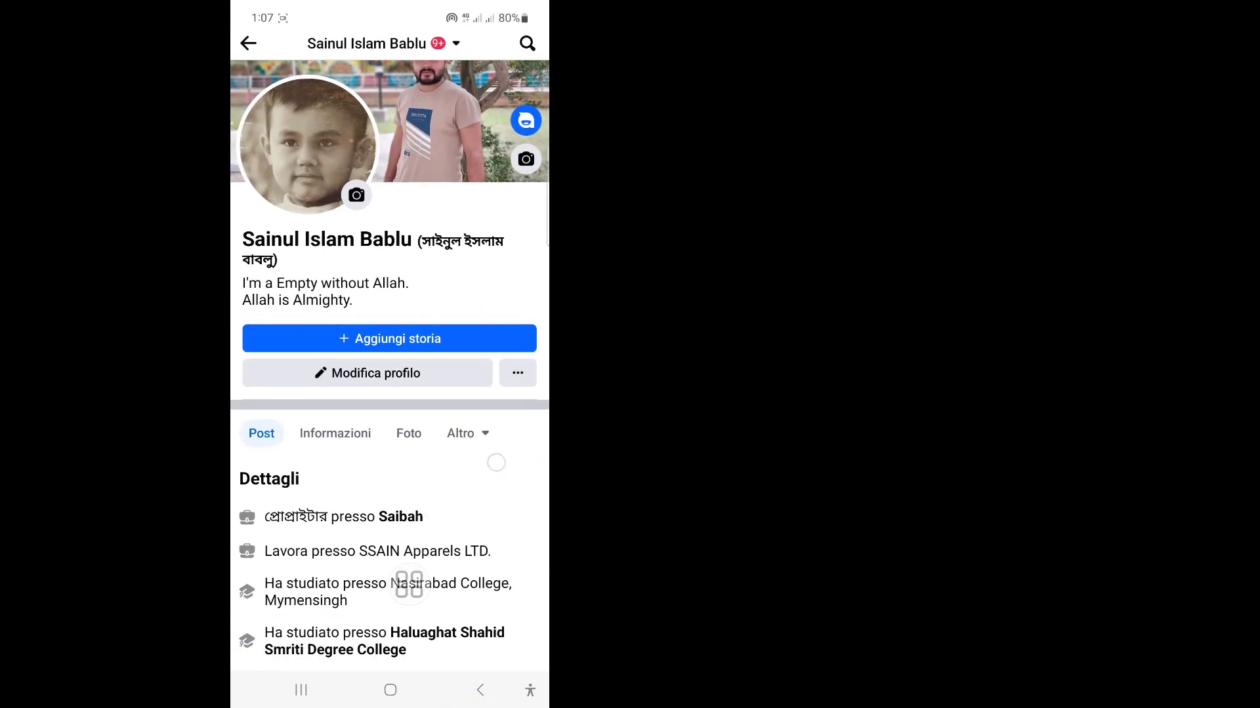
Step: Reach the Amici section and show Vedi tutti gli amici with all 4617 friends
scroll("down", 3)
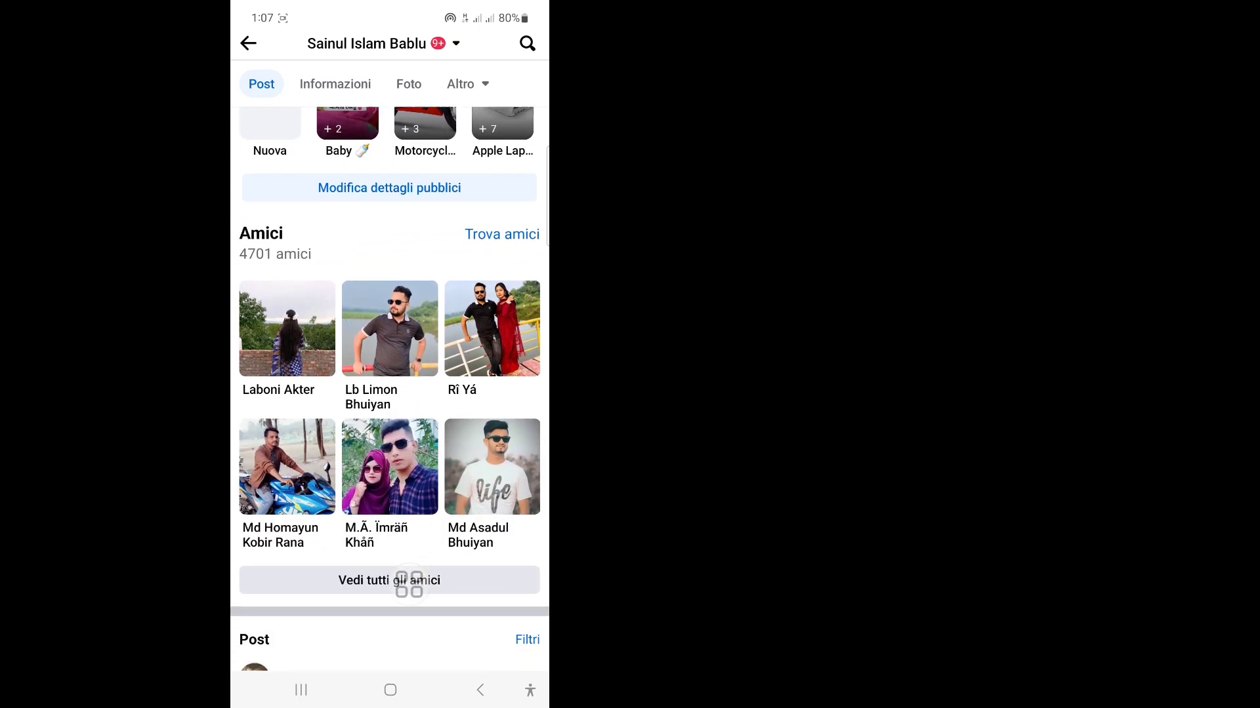
scroll("down", 3)
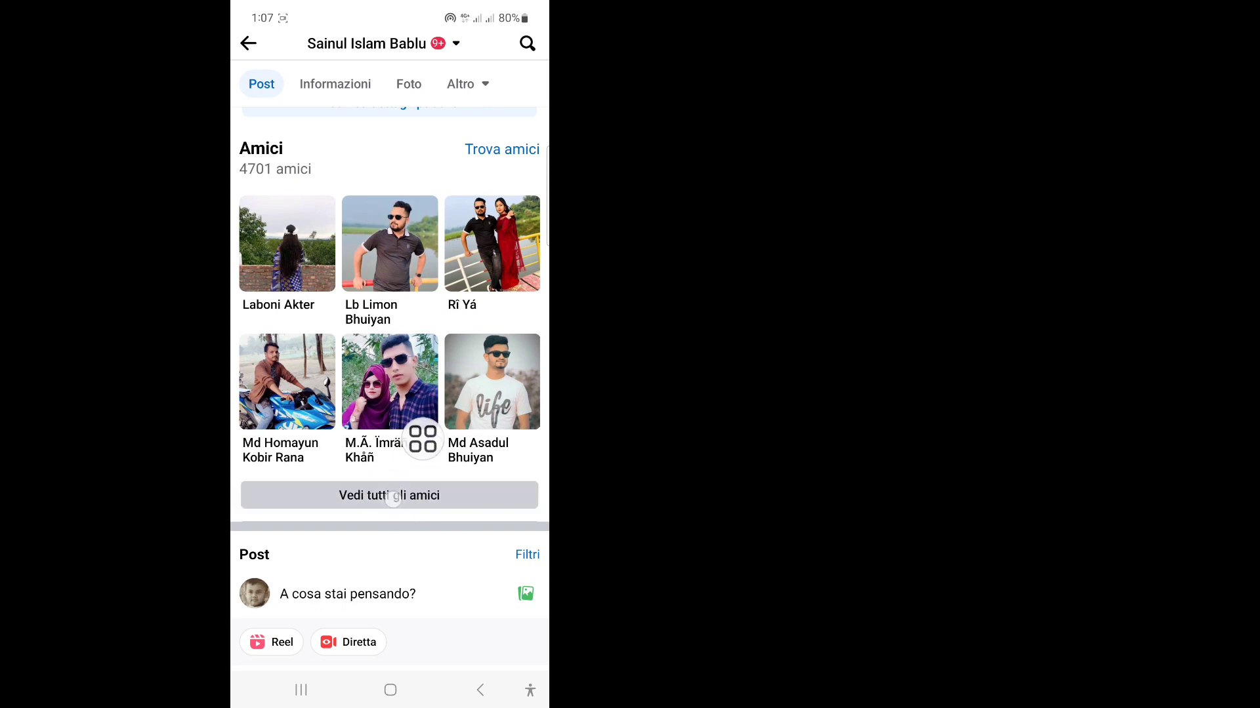
left_click(388, 495)
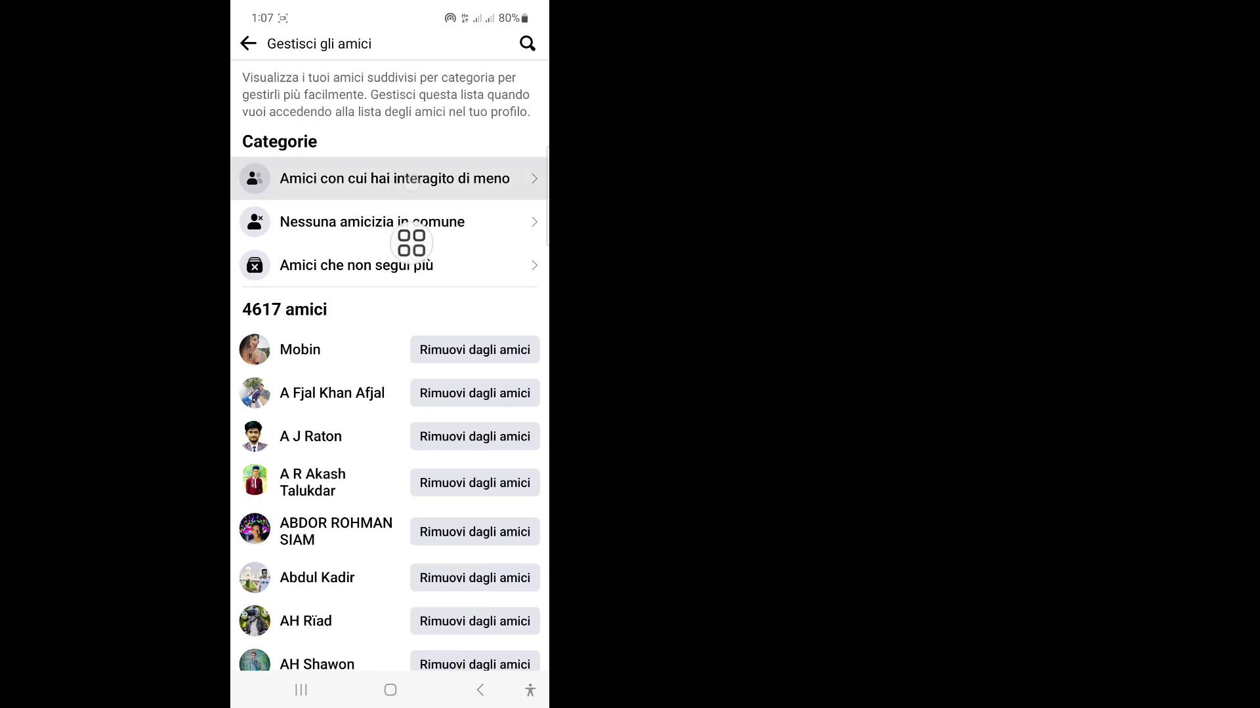
Step: Enter 'Amici con cui hai interagito di meno' and unfriend one person, confirming RIMUOVI DAGLI AMICI
left_click(388, 179)
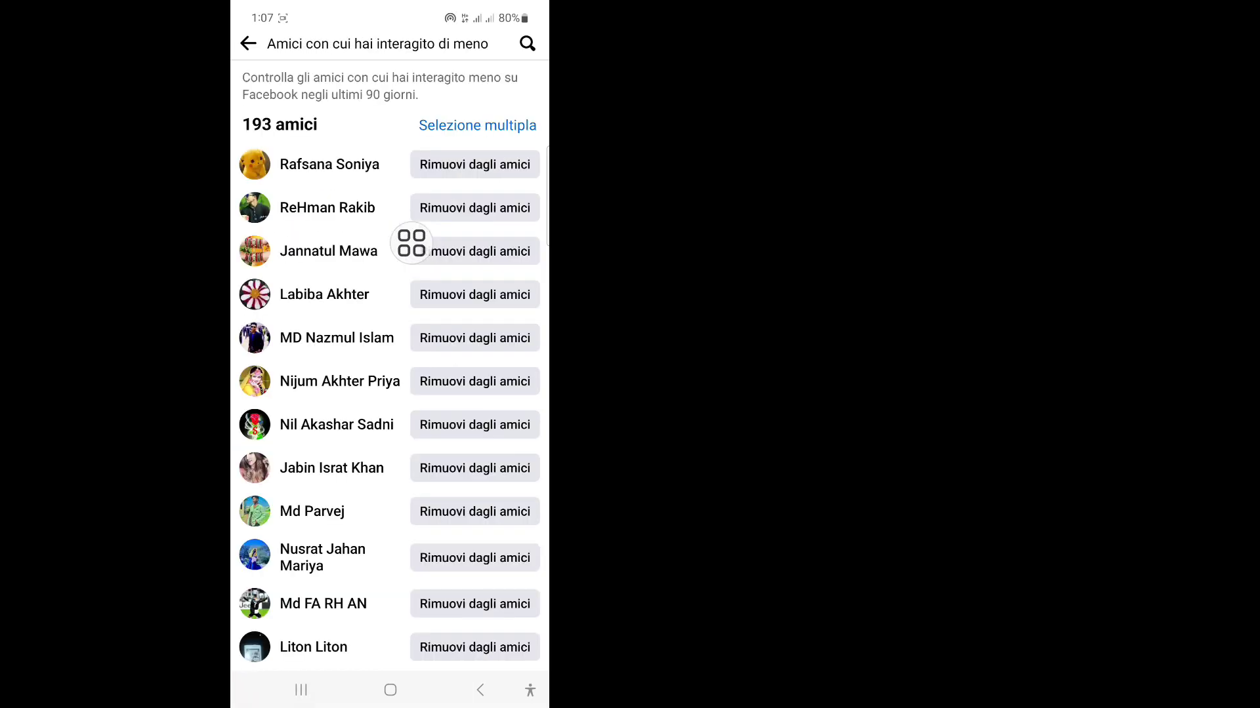
scroll("down", 3)
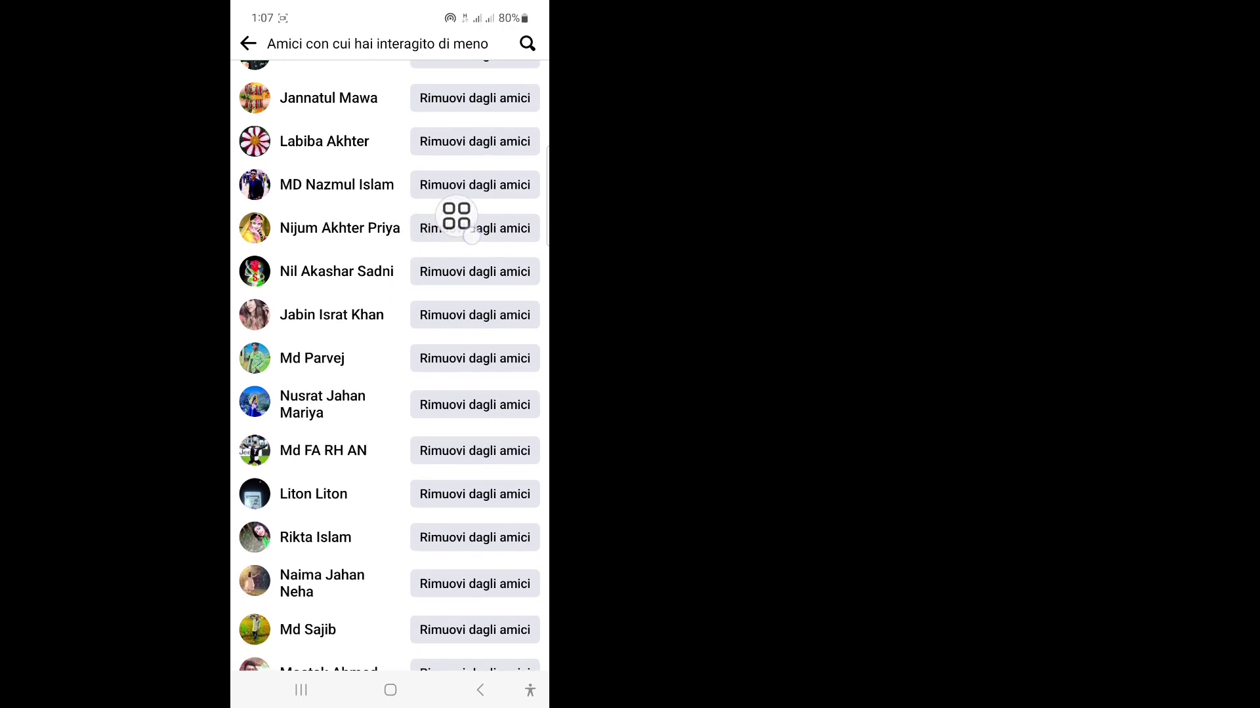
left_click(474, 358)
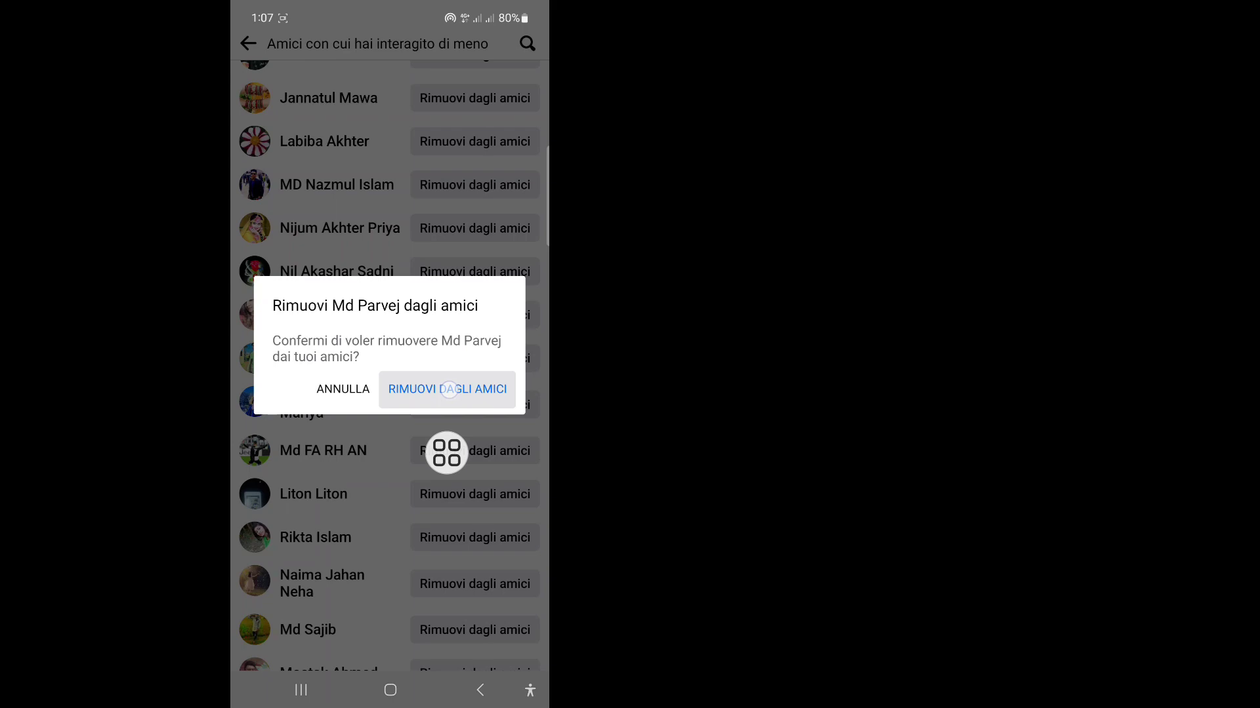
left_click(447, 389)
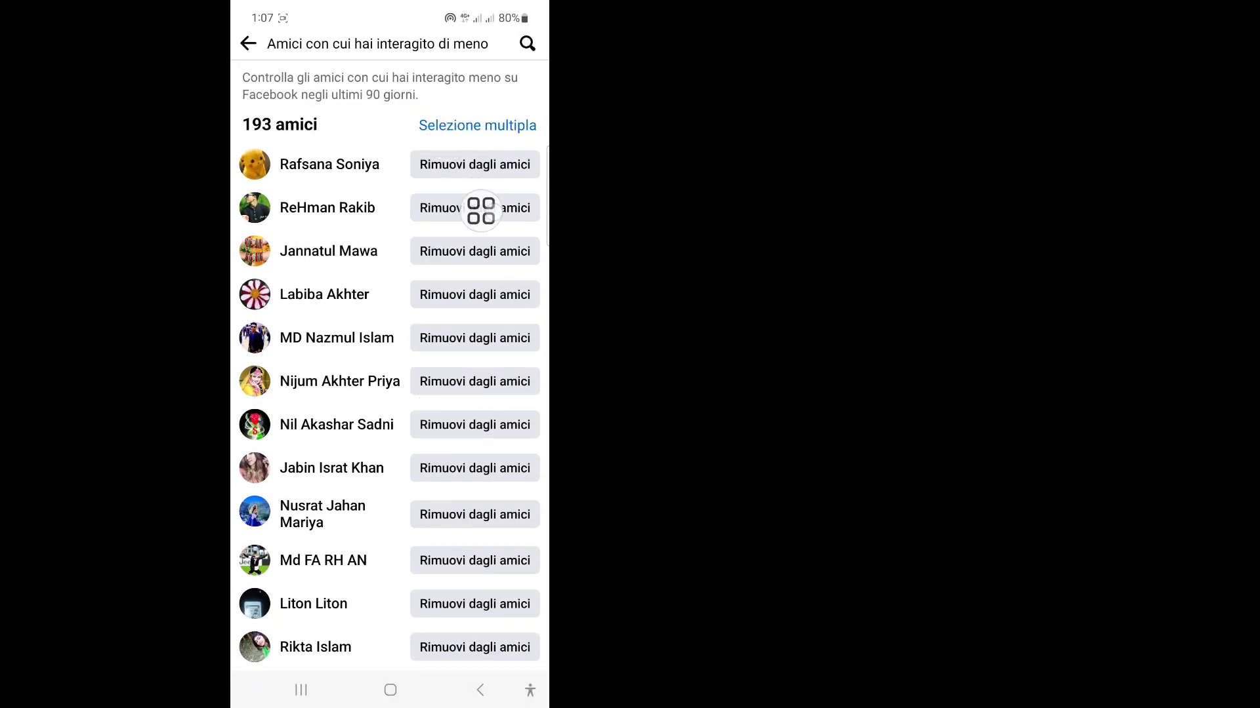
Step: Use Selezione multipla to tick 14 friends and confirm RIMUOVI DAGLI AMICI for all
left_click(477, 126)
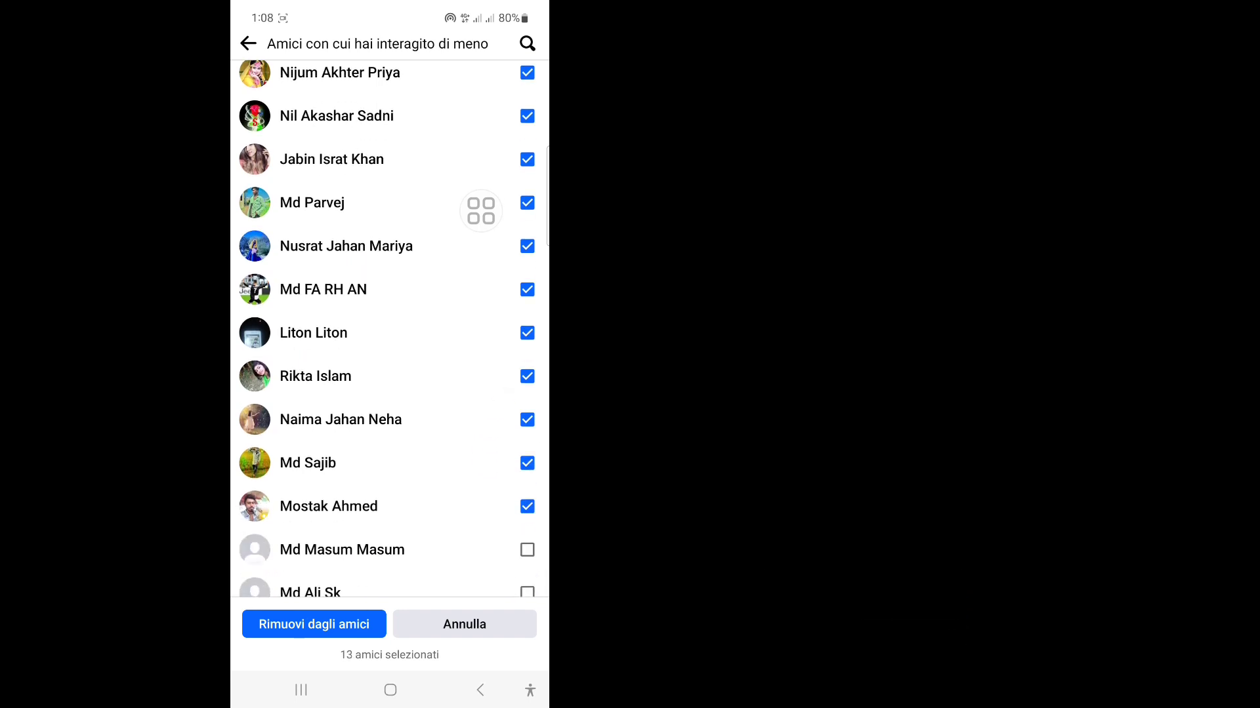
left_click(528, 549)
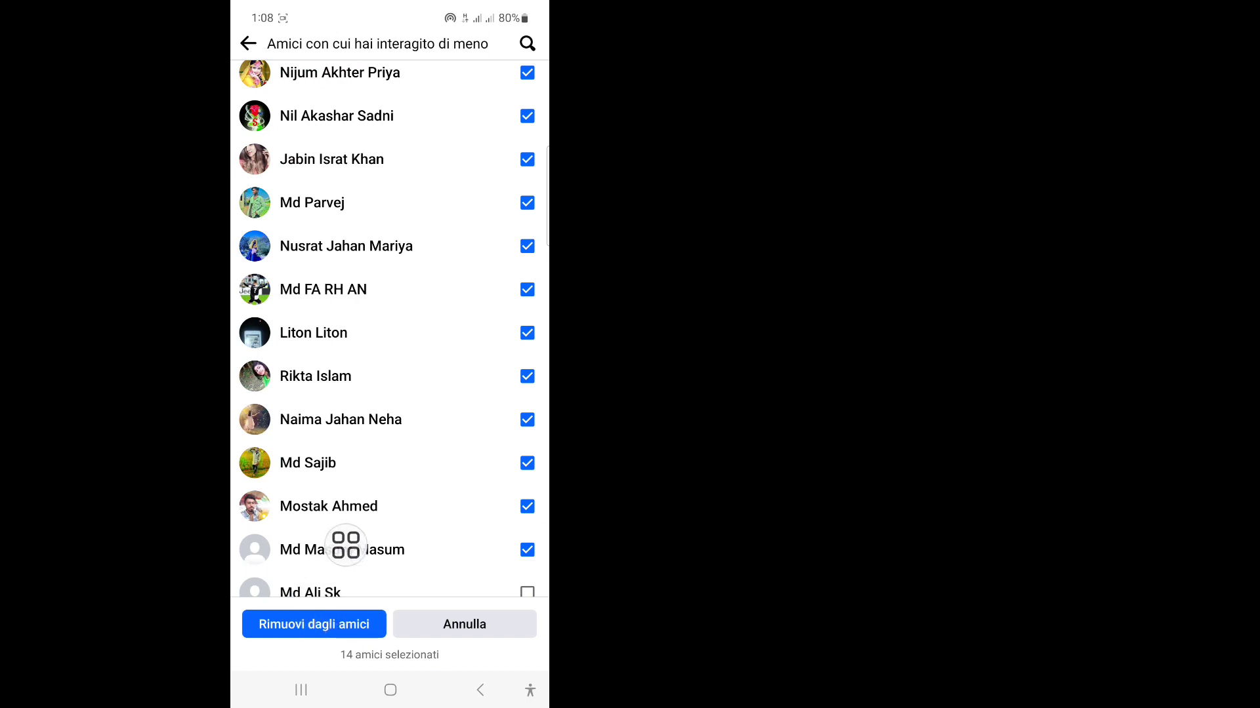
left_click(313, 625)
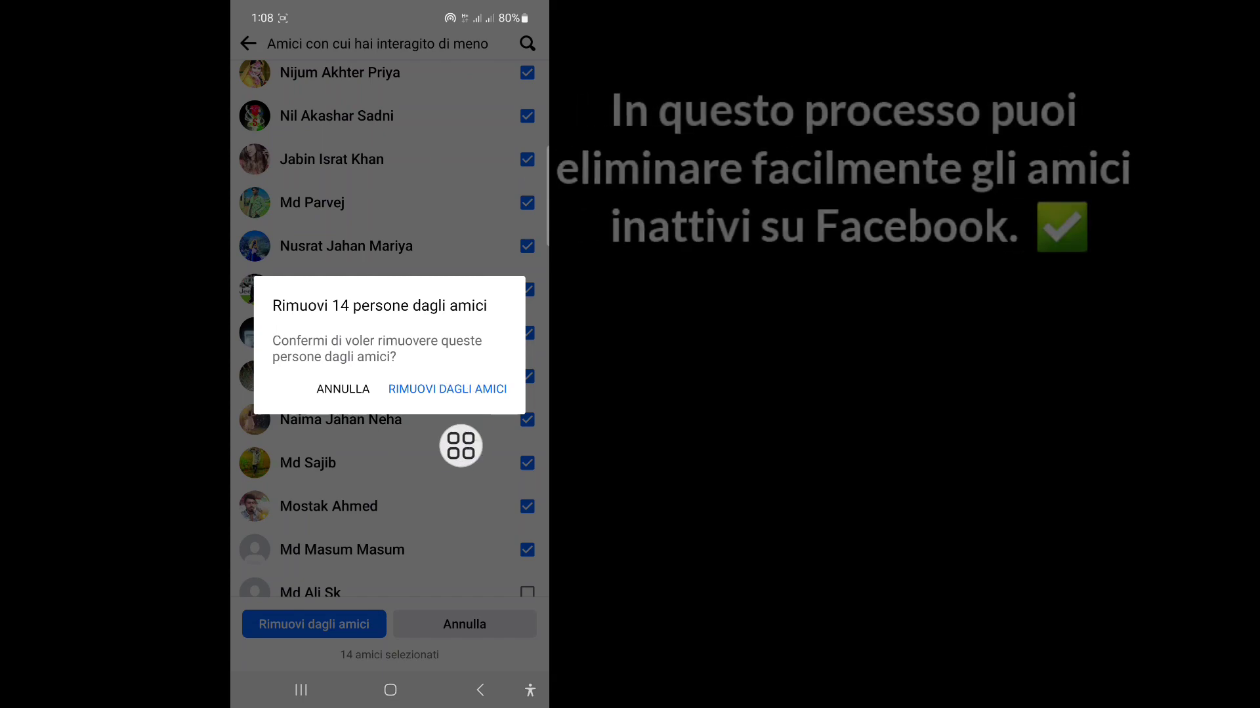
left_click(446, 388)
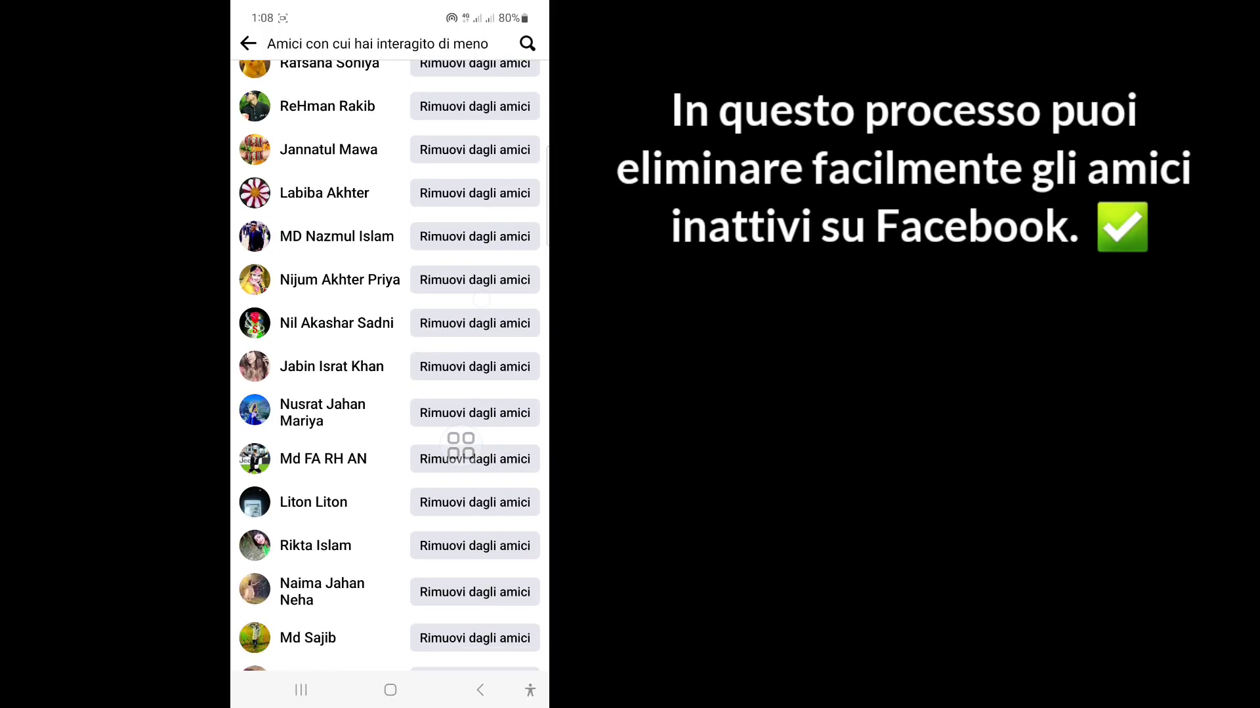